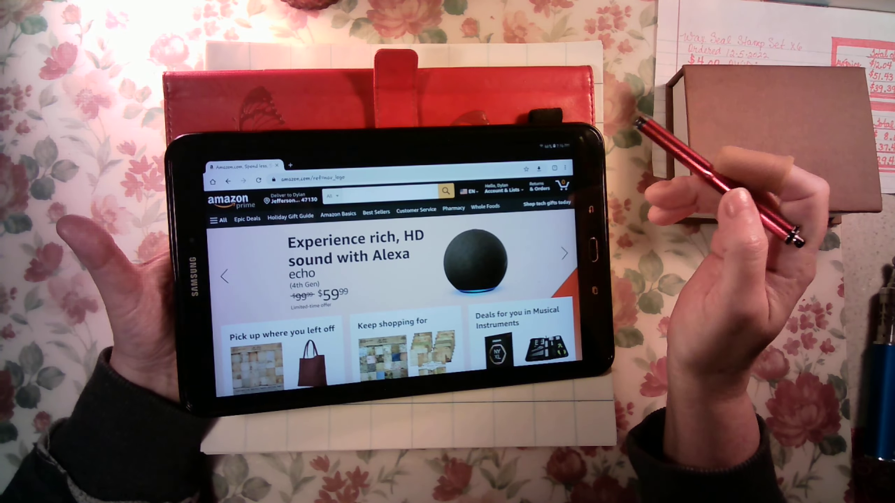
- Pick Amazon Warehouse as the search category to reach its pre-owned and open-box store
{"action": "left_click", "coordinate": [566, 168]}
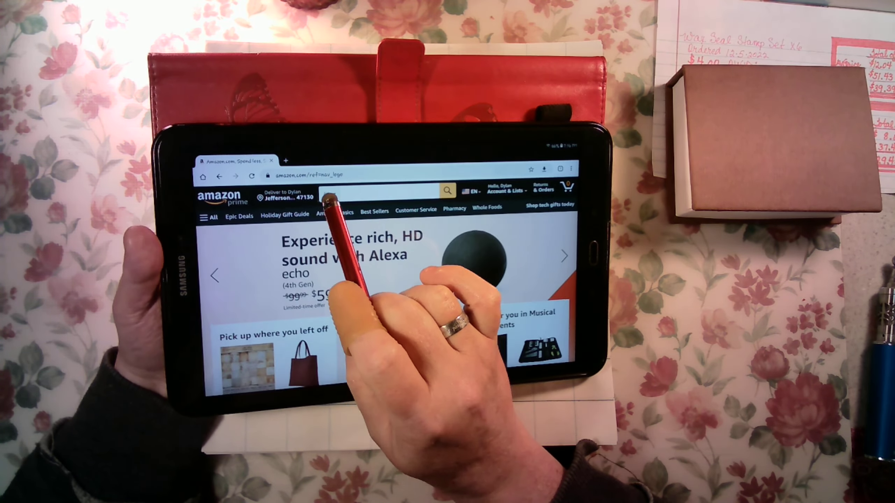
{"action": "left_click", "coordinate": [329, 194]}
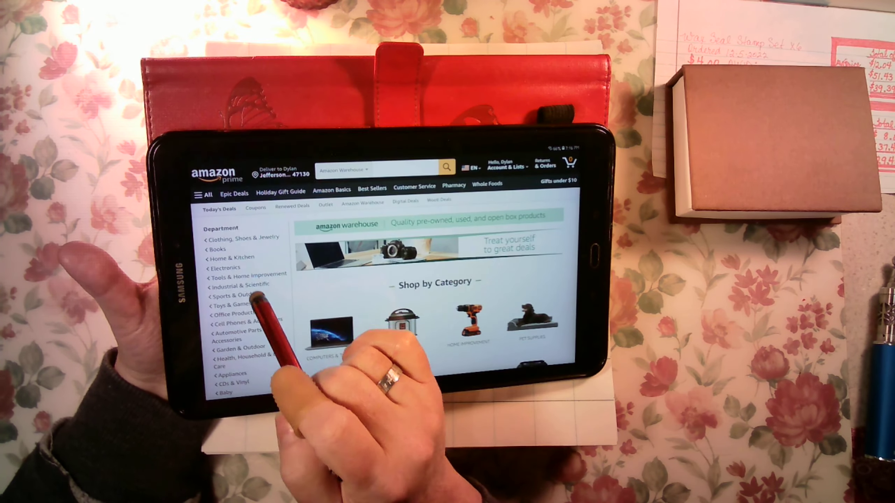
- Scroll the Warehouse department list toward Arts, Crafts & Sewing paper and card stock
{"action": "scroll", "scroll_direction": "down", "scroll_amount": 3}
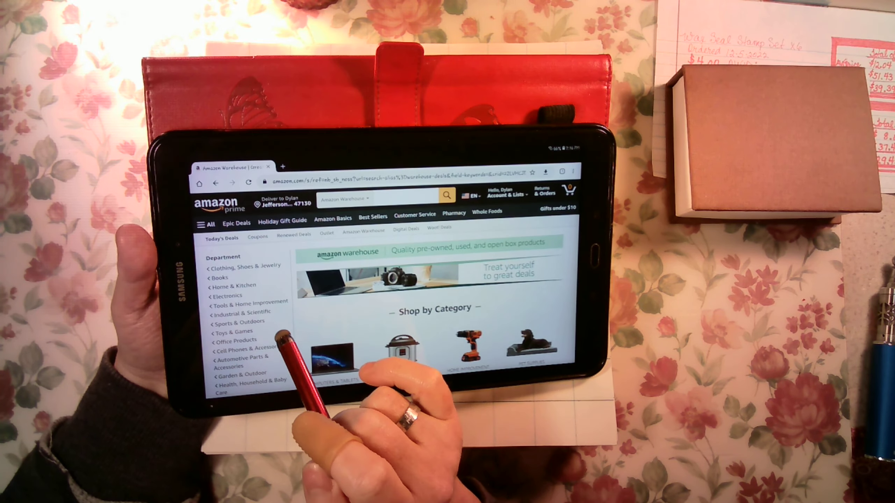
{"action": "scroll", "scroll_direction": "down", "scroll_amount": 3}
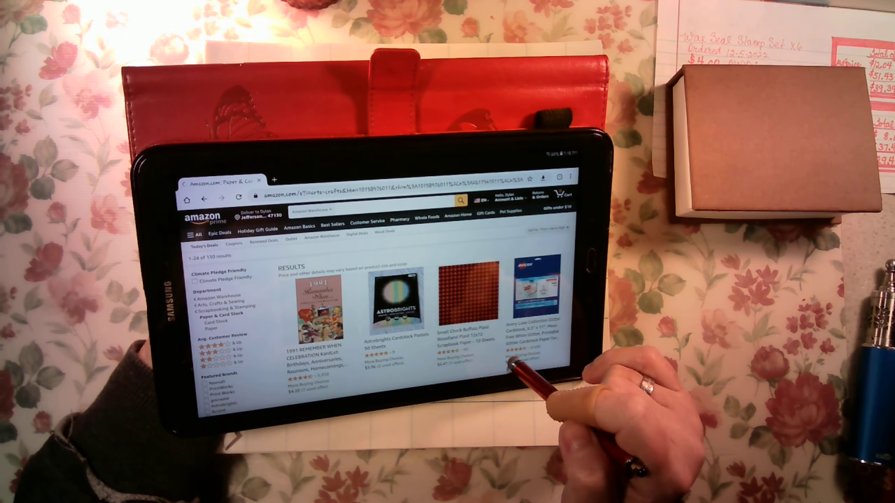
{"action": "scroll", "scroll_direction": "down", "scroll_amount": 3}
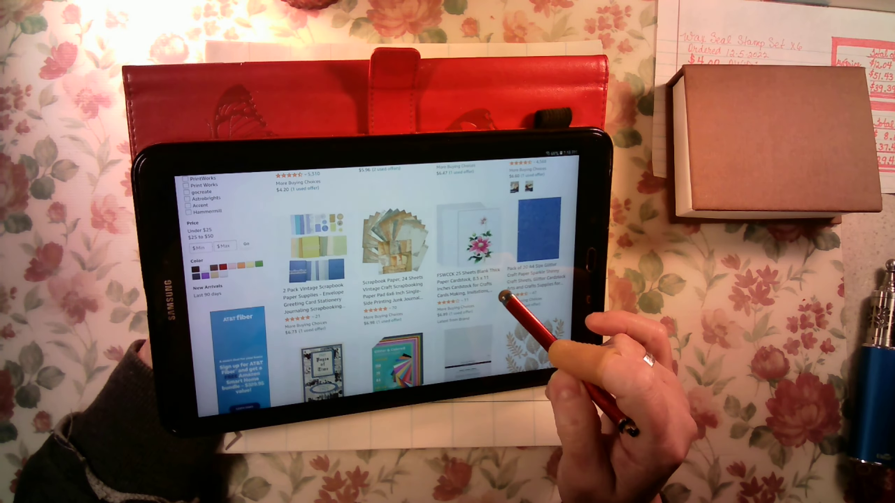
{"action": "scroll", "scroll_direction": "down", "scroll_amount": 3}
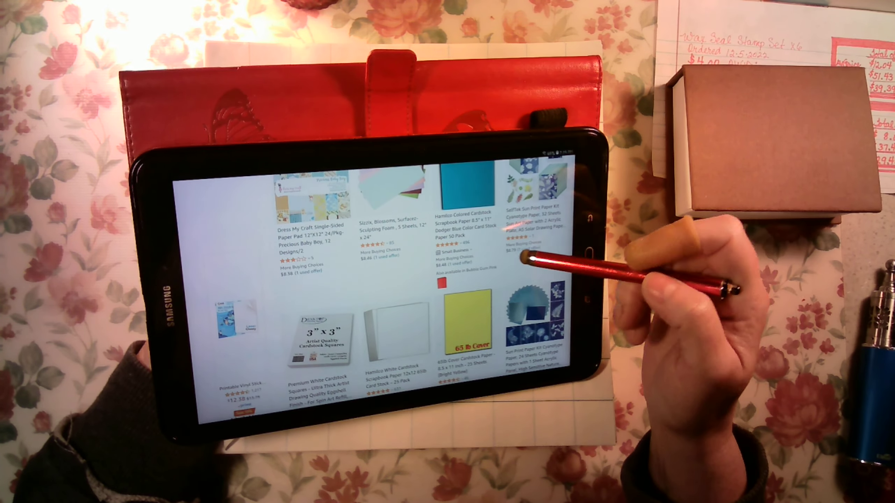
- Scroll through Warehouse Paper & Card Stock results 73–96 of 130
{"action": "scroll", "scroll_direction": "down", "scroll_amount": 3}
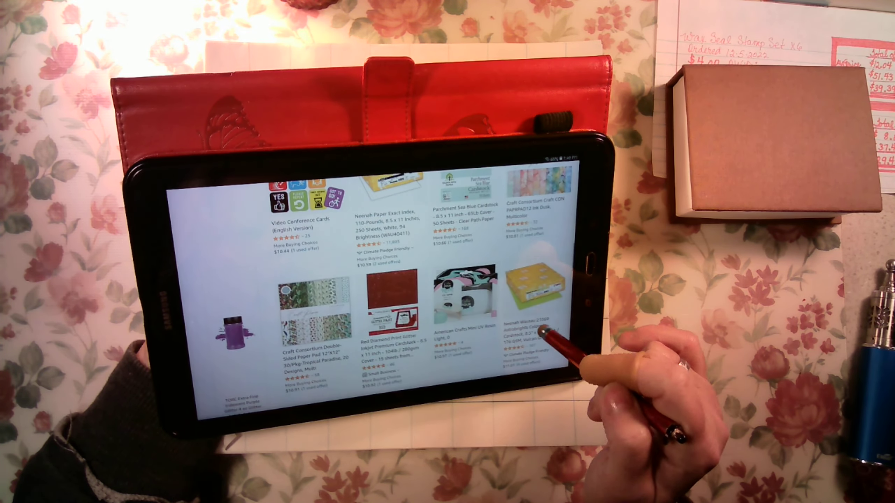
{"action": "scroll", "scroll_direction": "down", "scroll_amount": 3}
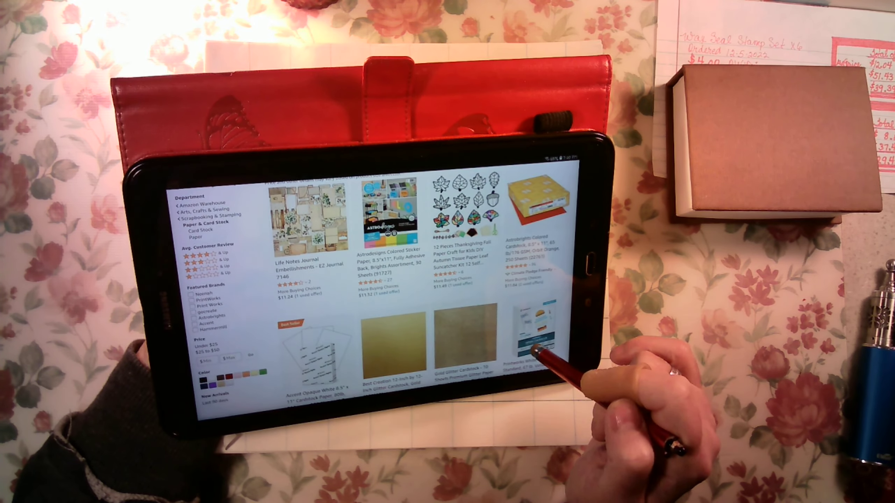
{"action": "scroll", "scroll_direction": "down", "scroll_amount": 3}
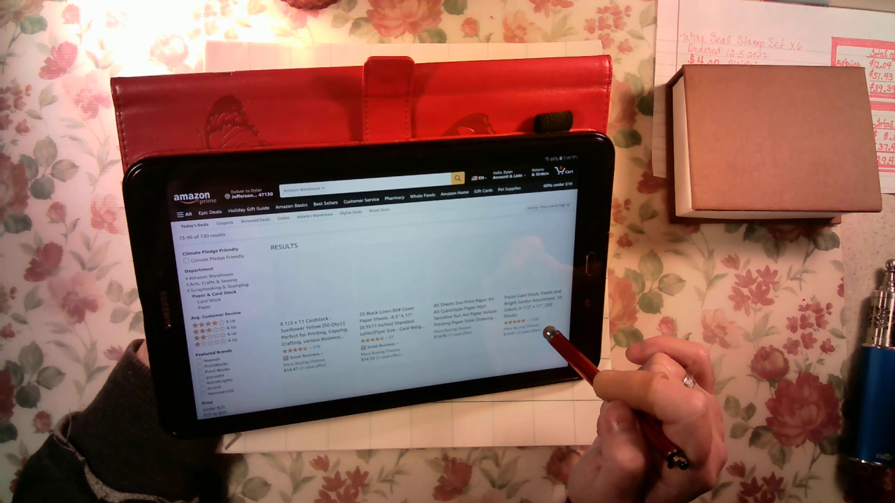
{"action": "scroll", "scroll_direction": "down", "scroll_amount": 3}
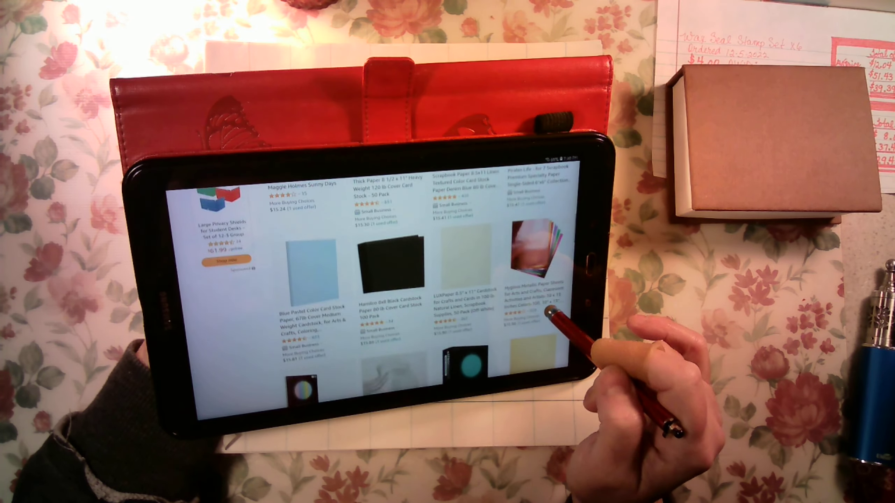
{"action": "scroll", "scroll_direction": "down", "scroll_amount": 3}
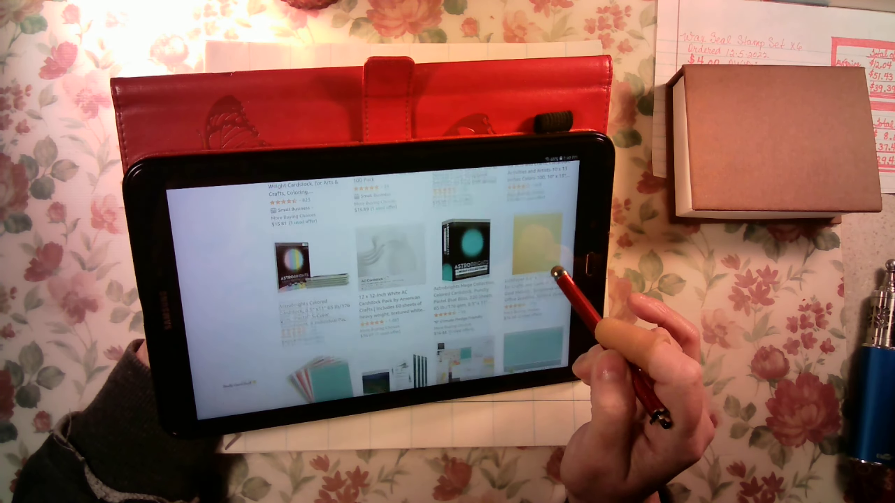
{"action": "scroll", "scroll_direction": "down", "scroll_amount": 3}
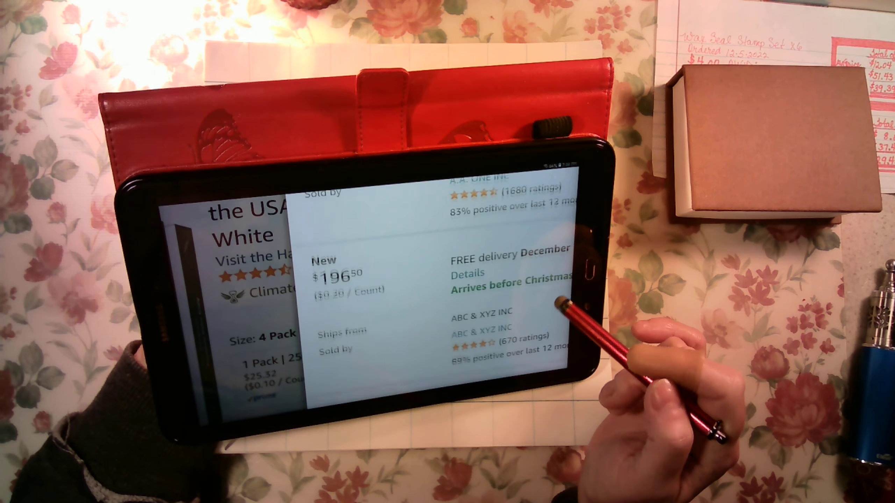
- Scroll through the Hammermill 4-pack seller offers, including the $196.50 new offer
{"action": "scroll", "scroll_direction": "down", "scroll_amount": 3}
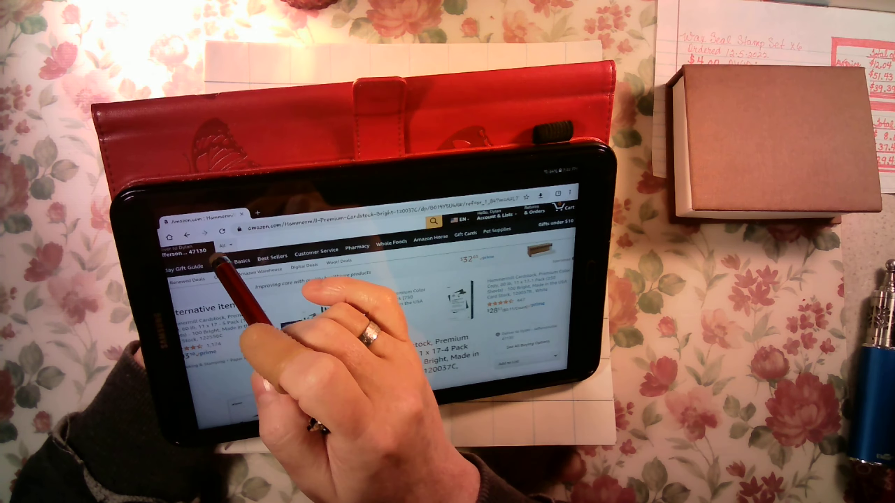
- Open the All menu and scroll its department categories, e.g. Arts, Crafts & Sewing
{"action": "left_click", "coordinate": [223, 245]}
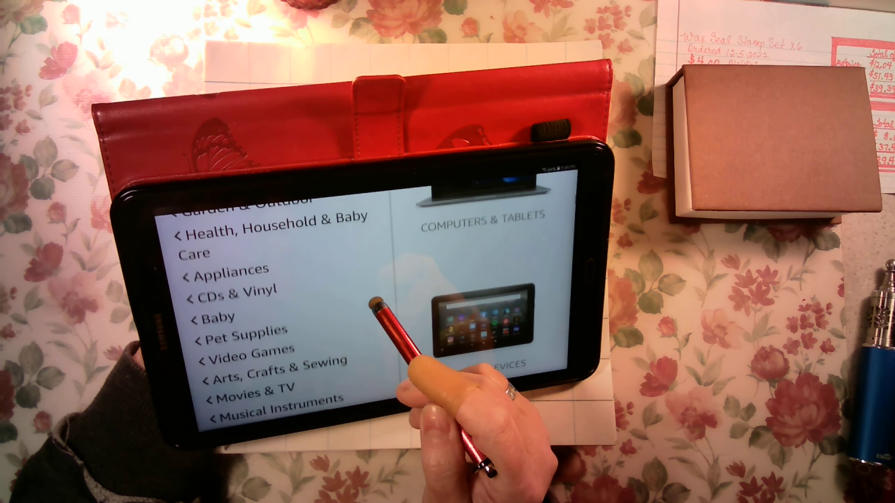
{"action": "scroll", "scroll_direction": "down", "scroll_amount": 3}
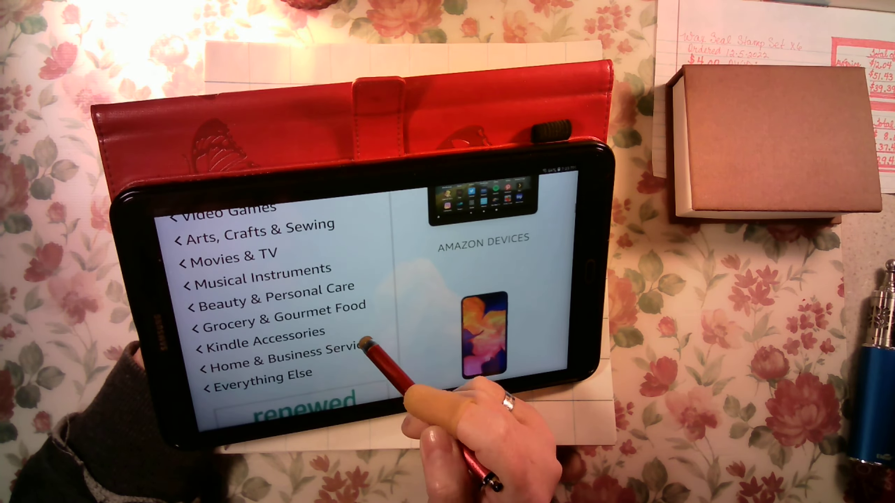